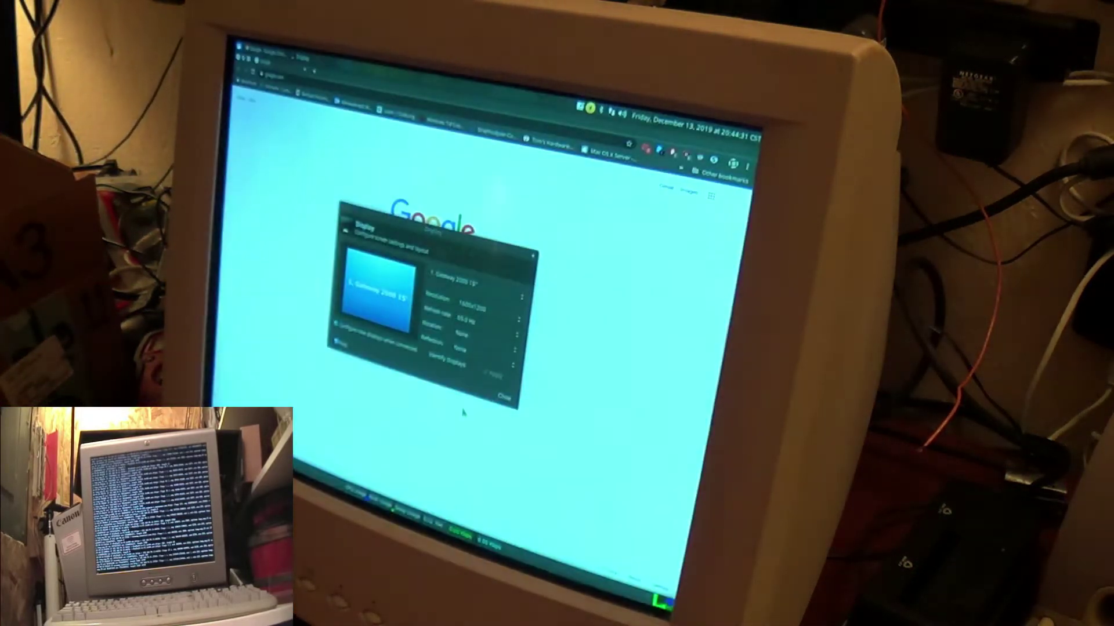
- Choose 1024x768 as the Gateway 2000 15" monitor's resolution, keeping 75 Hz refresh rate
click(486, 296)
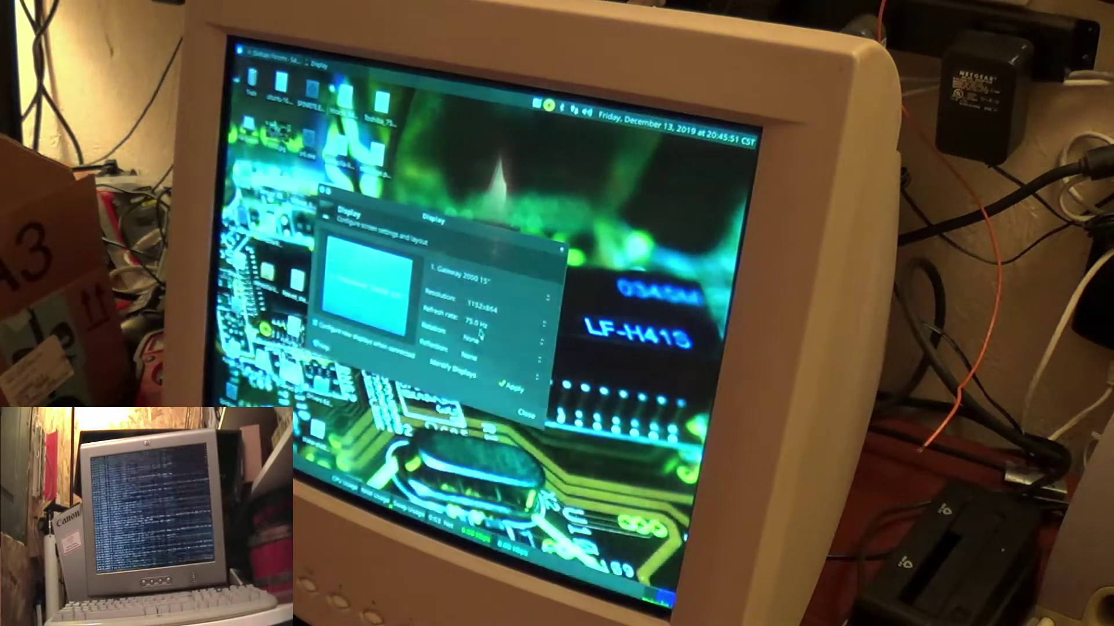
click(480, 301)
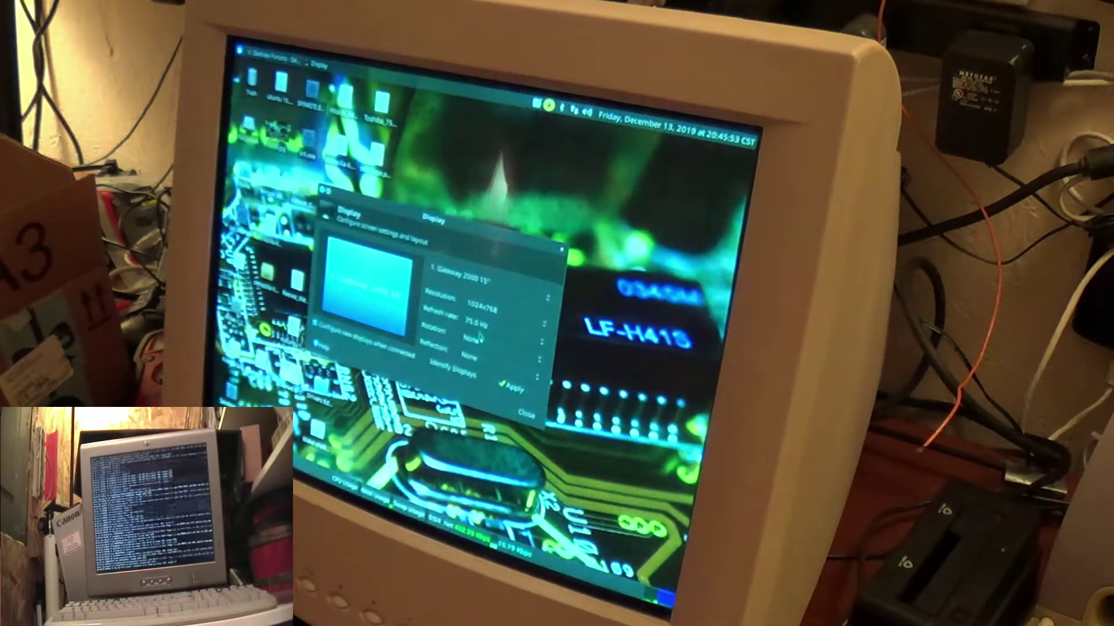